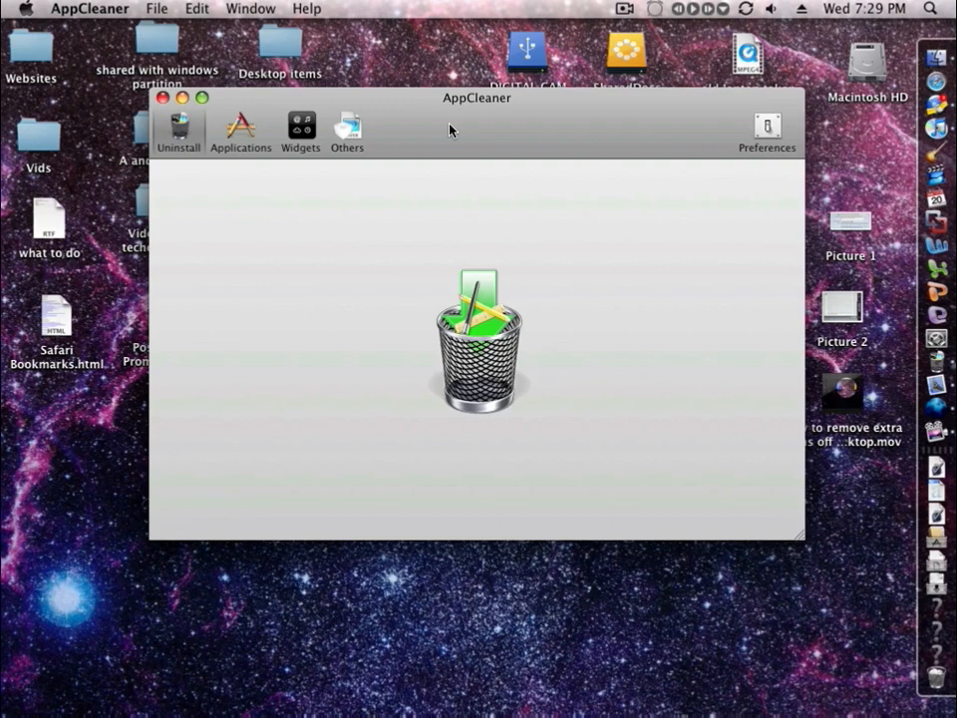
mouse_move(355, 311)
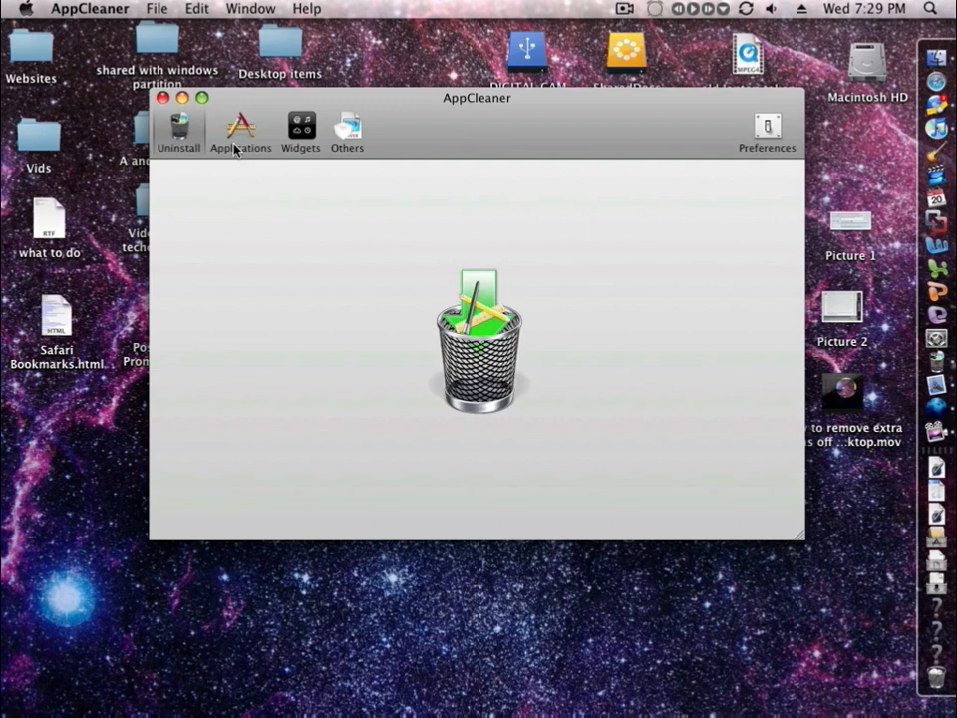
Browse AppCleaner's Applications, Widgets and Others lists, then show the Applications folder in Finder.
left_click(239, 131)
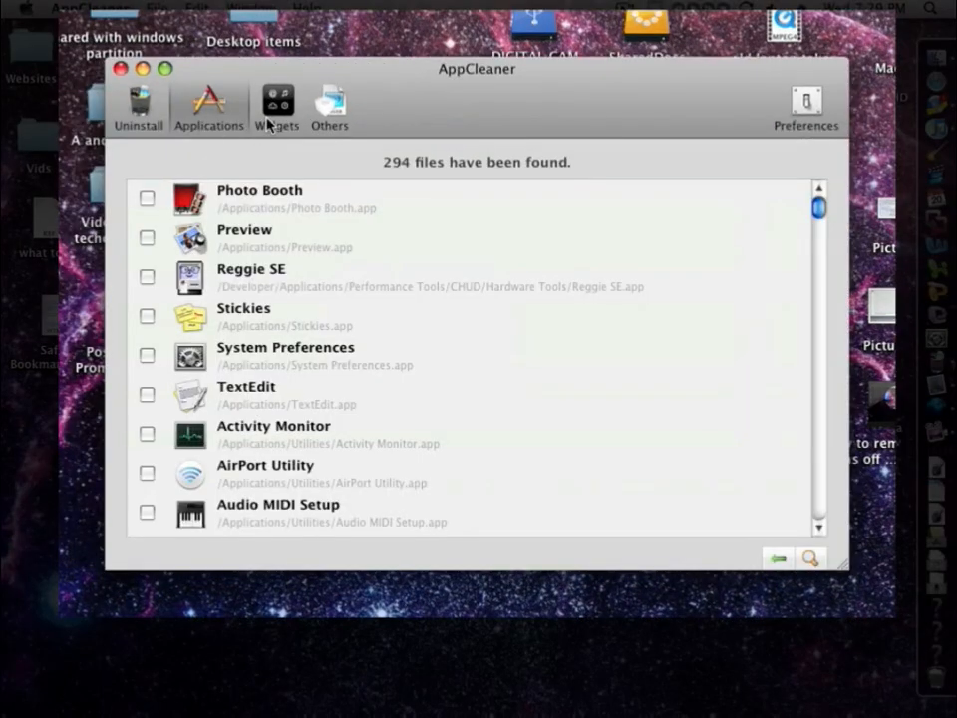
left_click(267, 103)
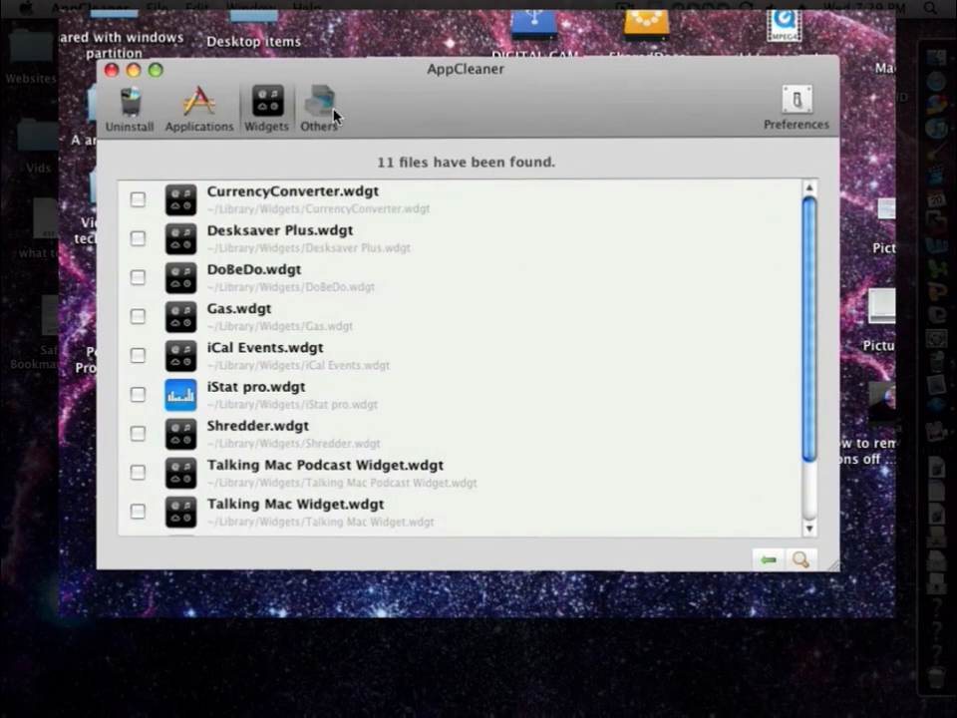
left_click(329, 104)
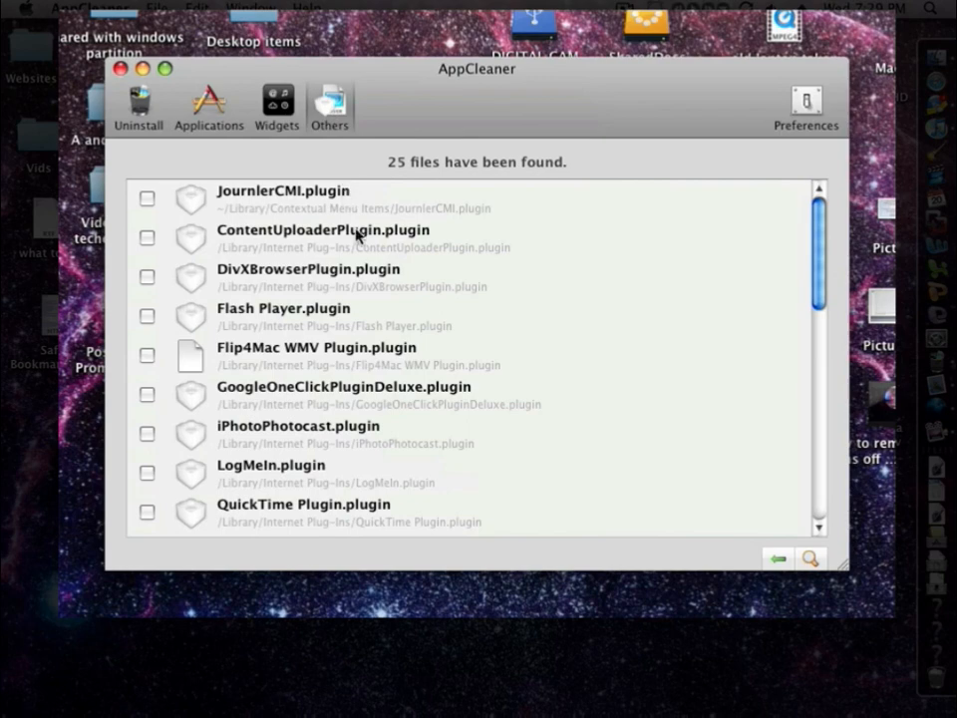
scroll("down", 3)
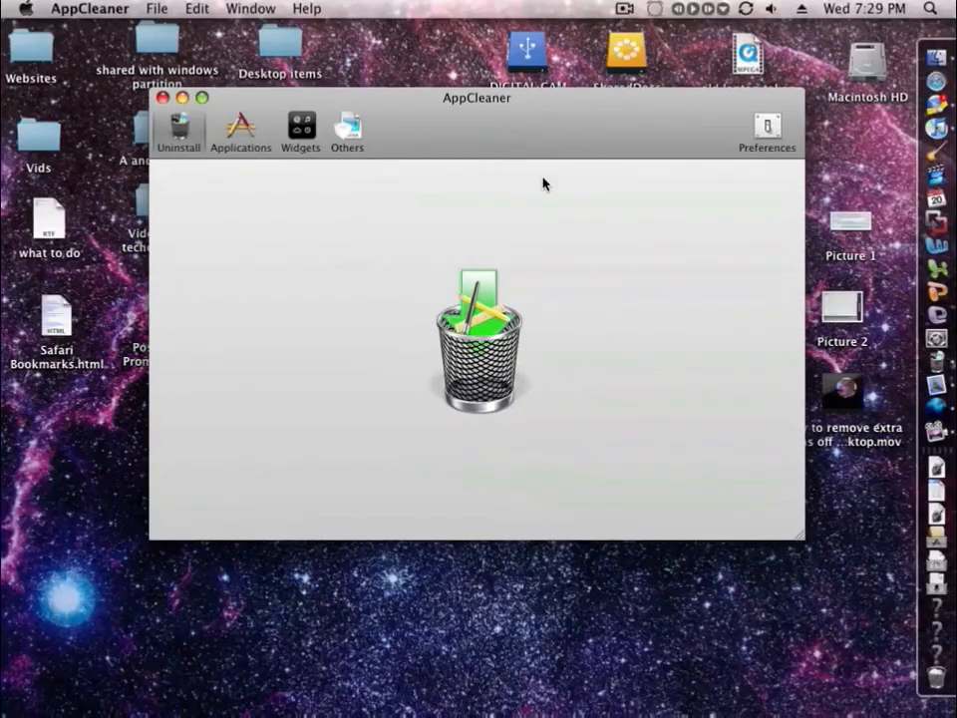
mouse_move(935, 56)
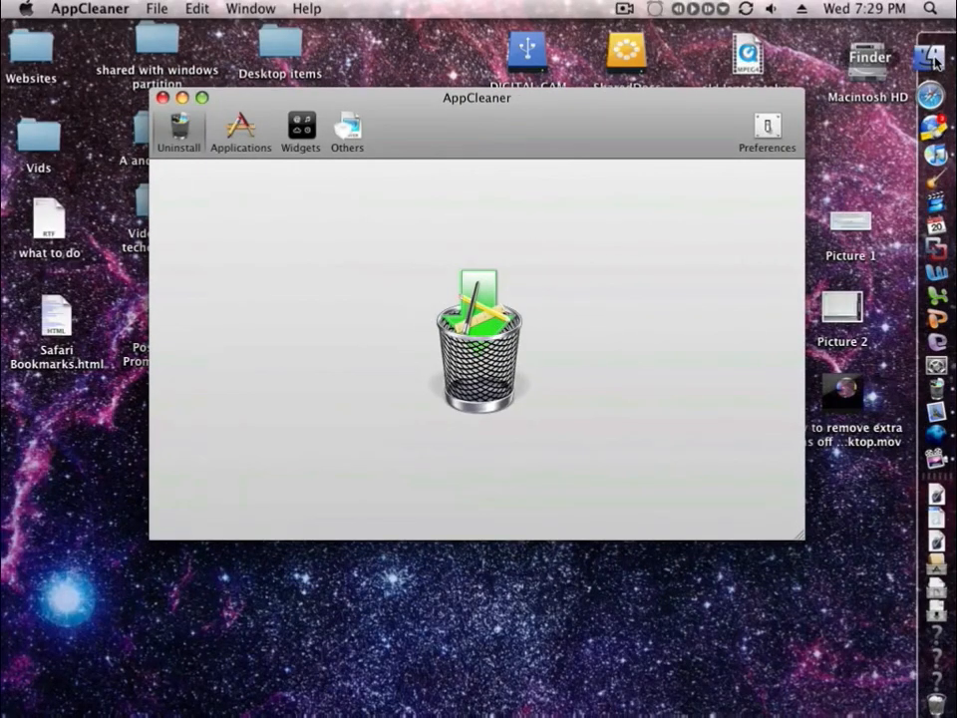
left_click(932, 56)
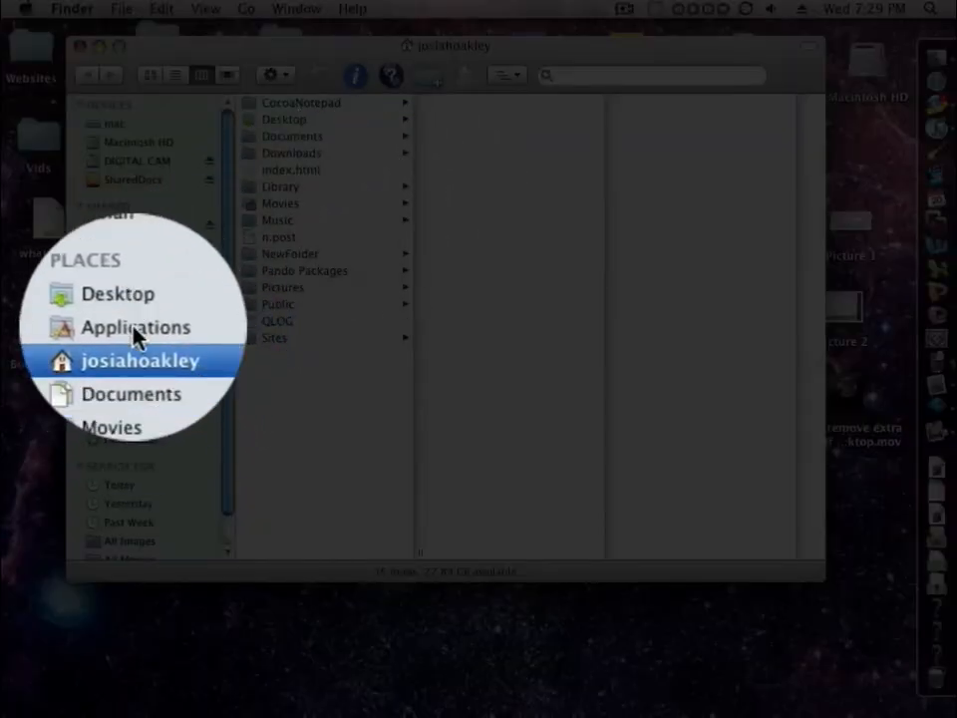
left_click(135, 327)
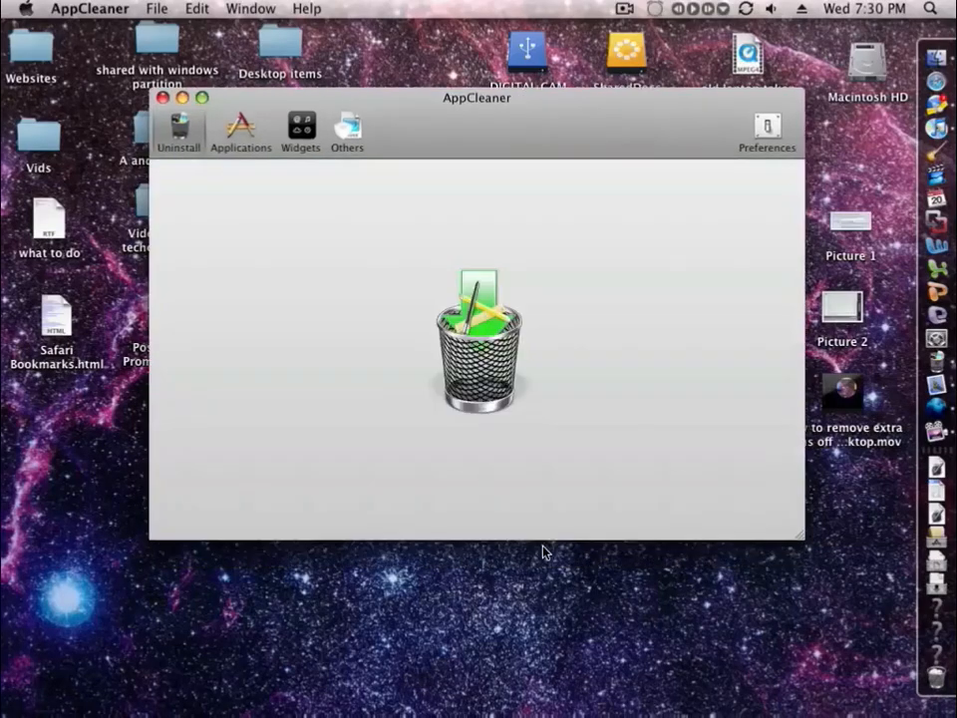
mouse_move(277, 197)
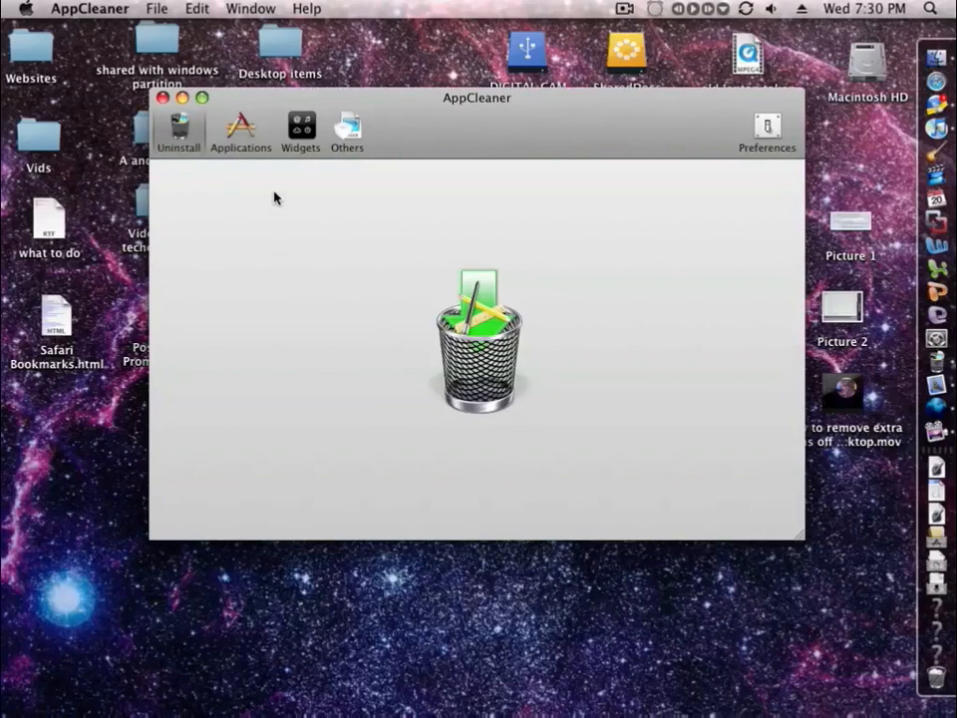
Locate iSquint in the Applications list and delete it with its files to the Trash.
left_click(239, 129)
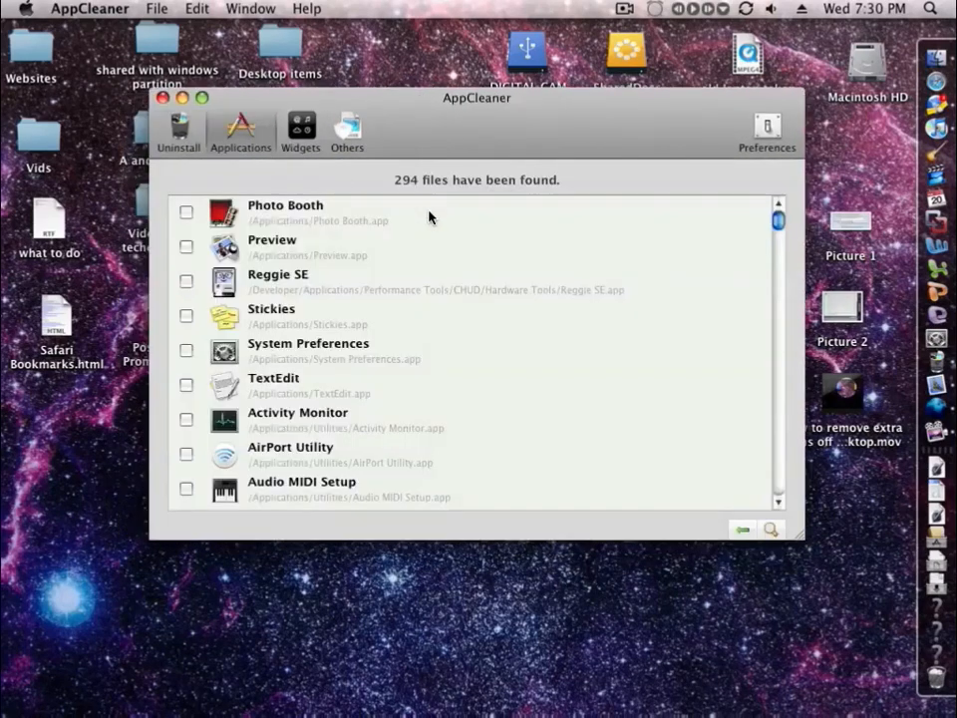
scroll("down", 3)
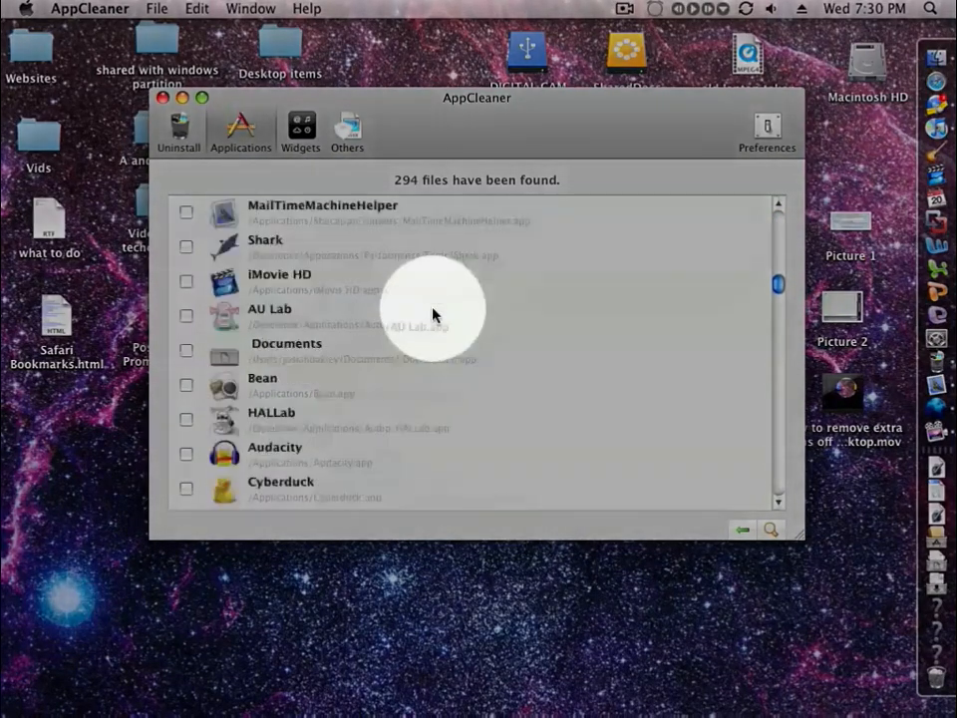
scroll("down", 3)
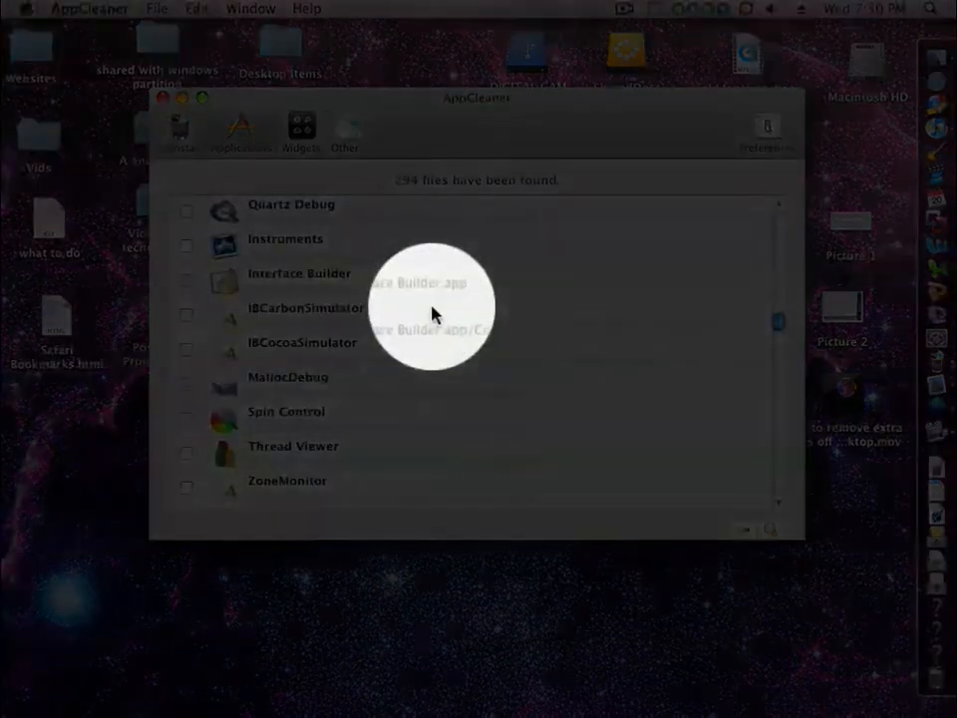
scroll("down", 3)
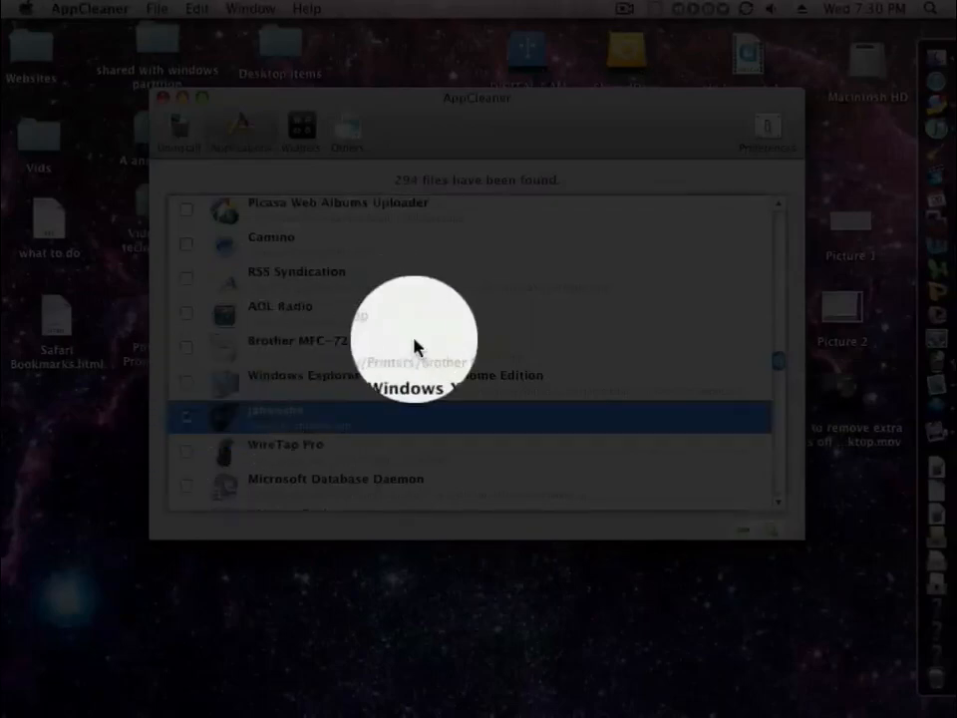
scroll("down", 3)
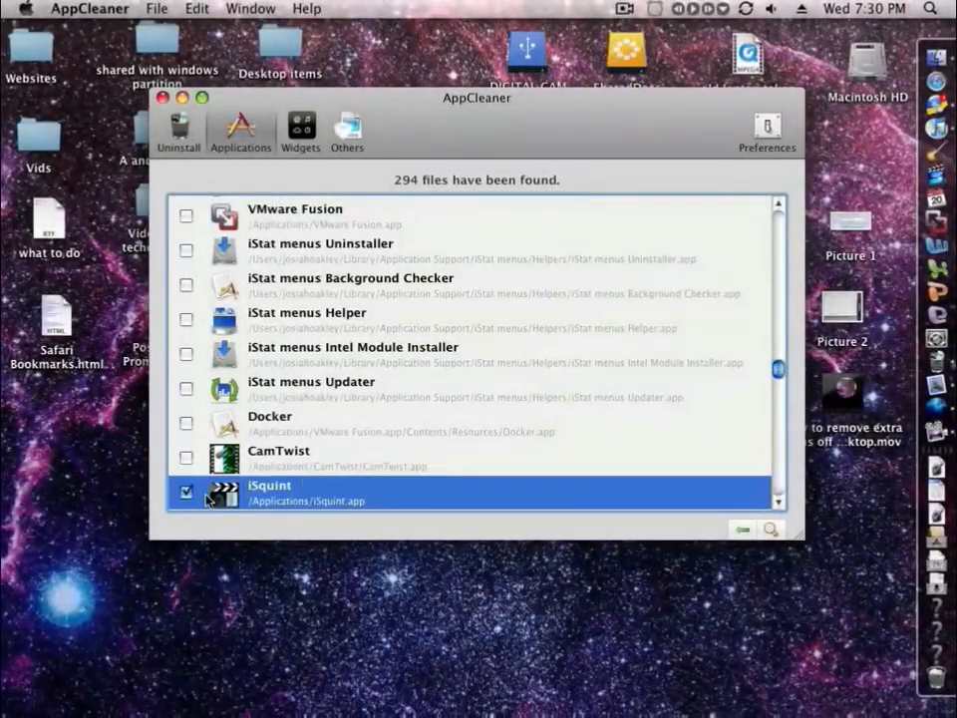
mouse_move(776, 536)
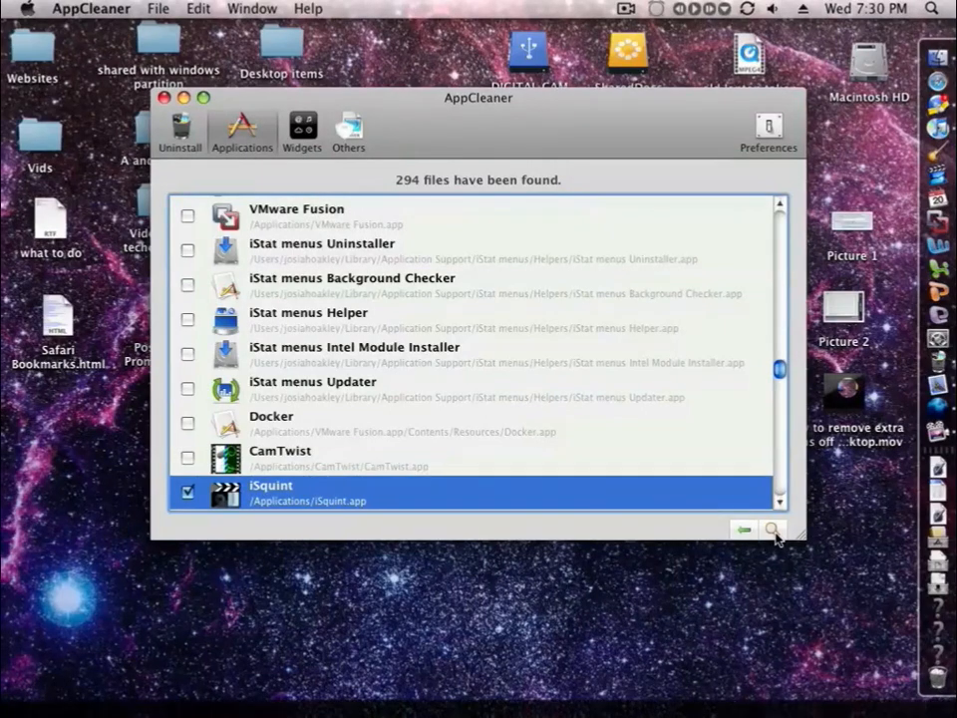
left_click(773, 530)
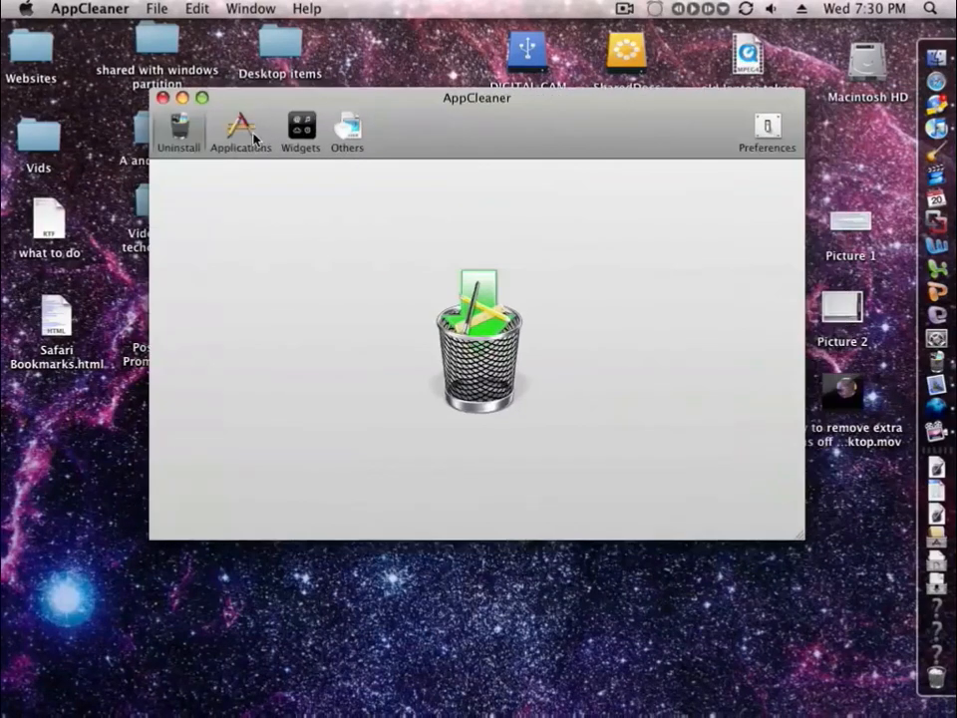
Choose the JournlerCMI plugin from the list and delete its files to the Trash.
left_click(239, 130)
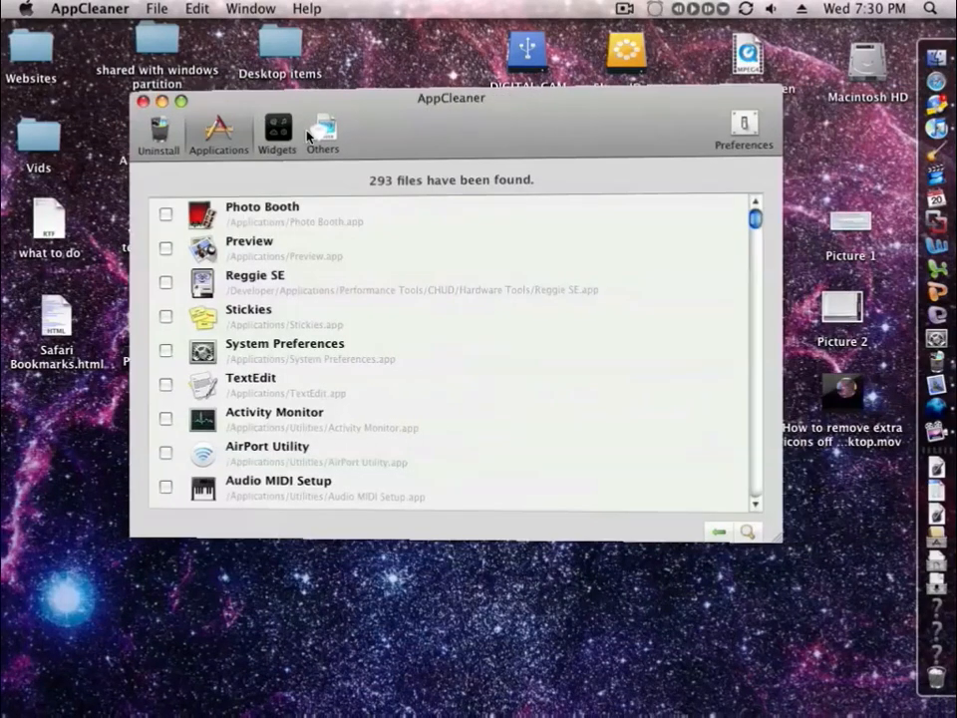
left_click(299, 130)
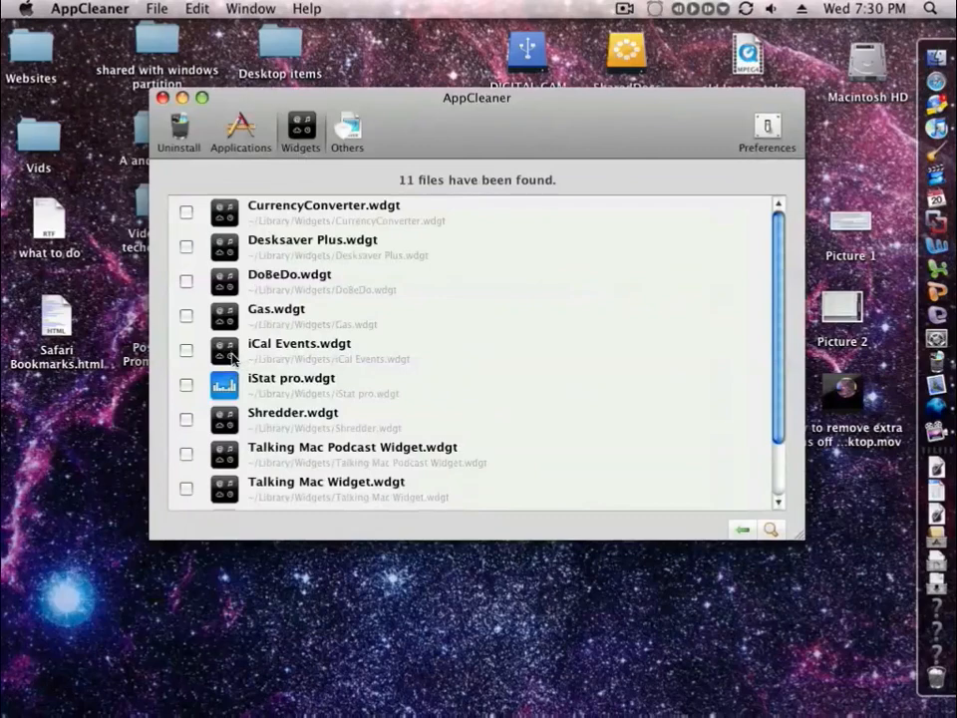
scroll("down", 3)
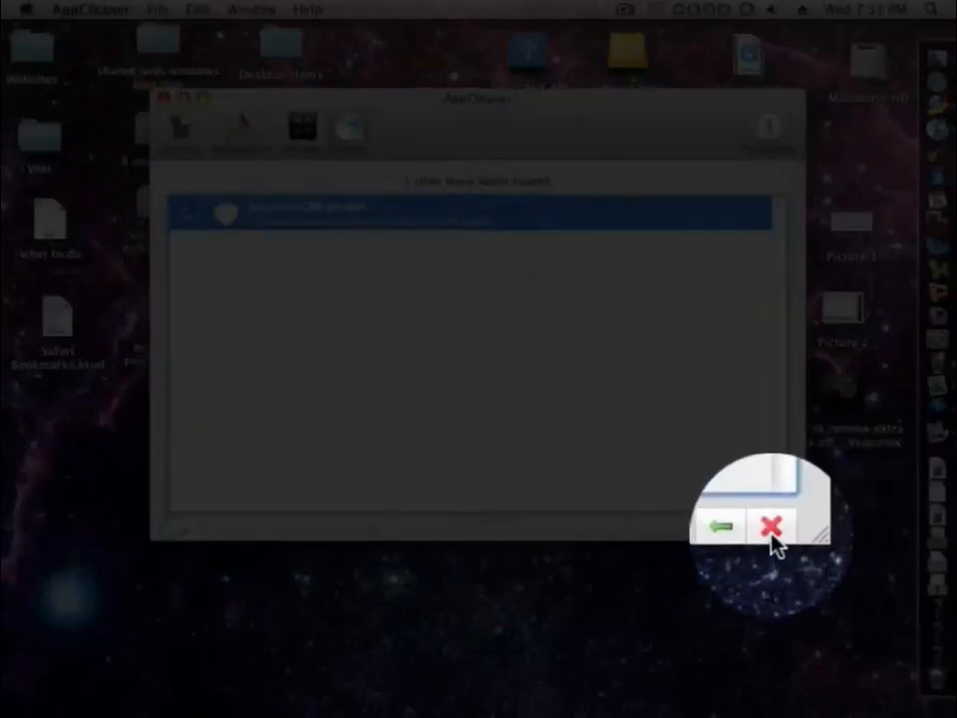
left_click(769, 526)
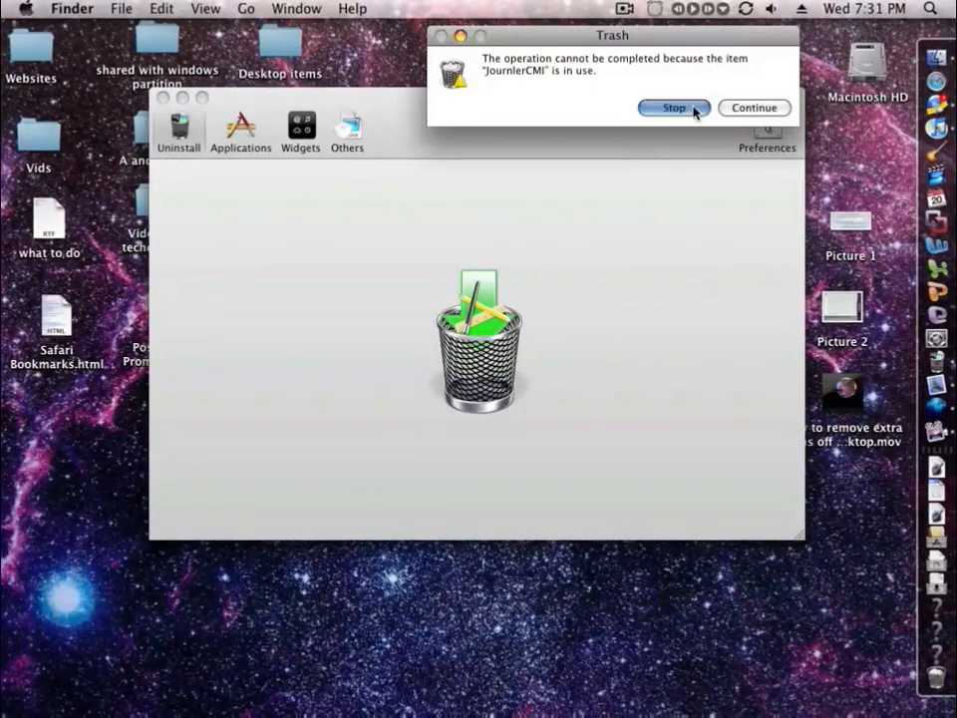
Stop the blocked Trash move of the in-use JournlerCMI item.
left_click(674, 108)
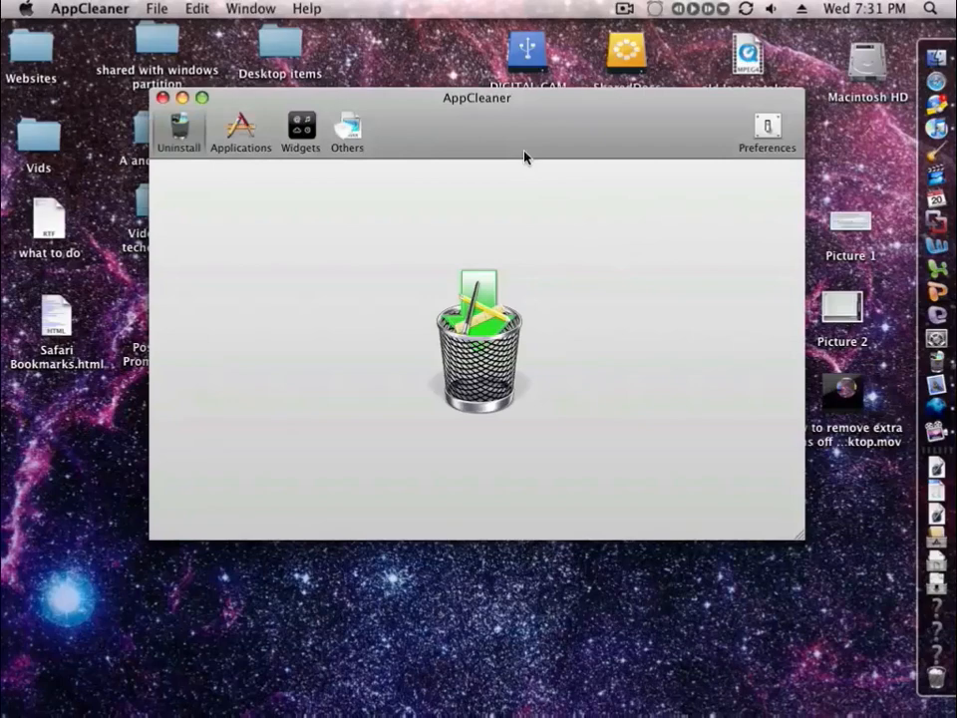
mouse_move(474, 138)
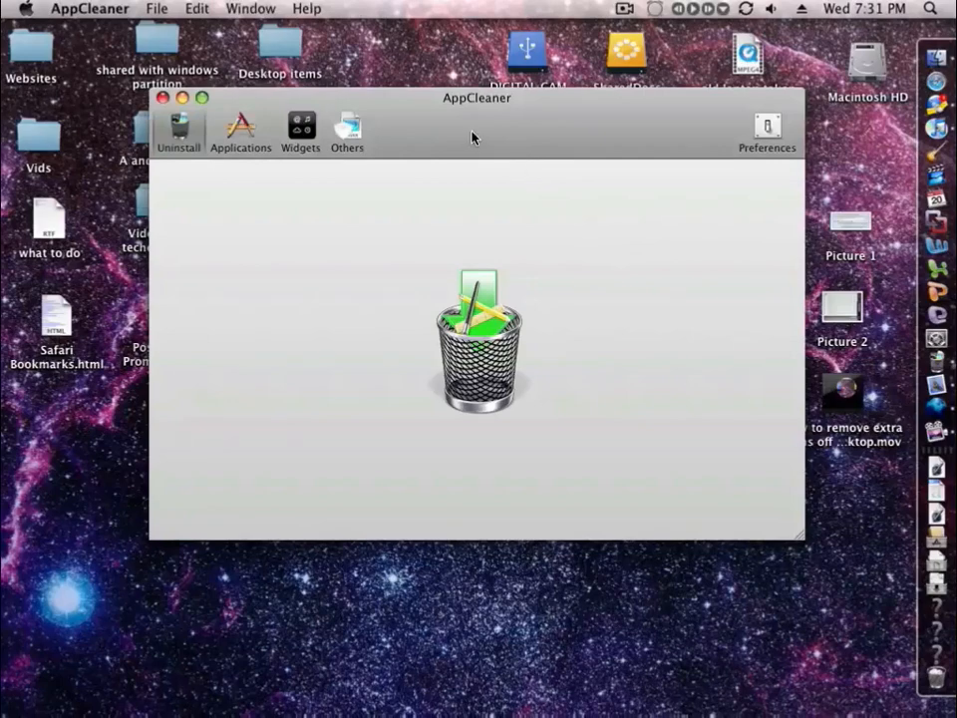